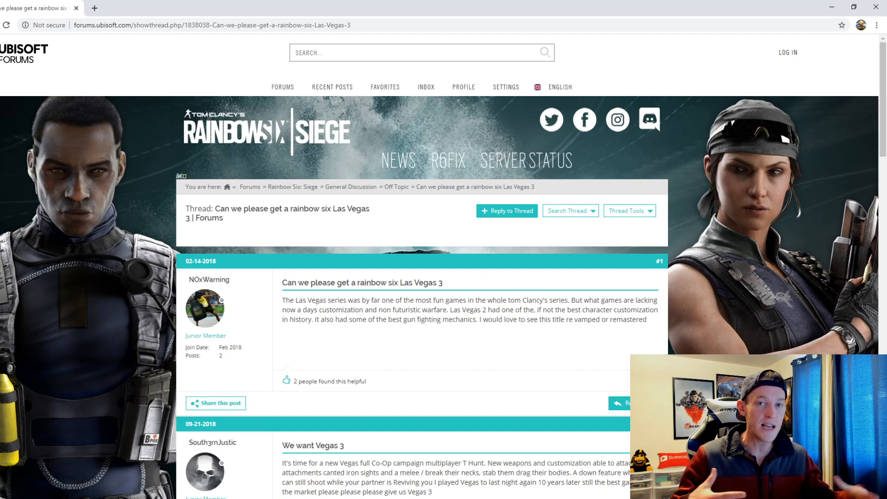
scroll(down, 3)
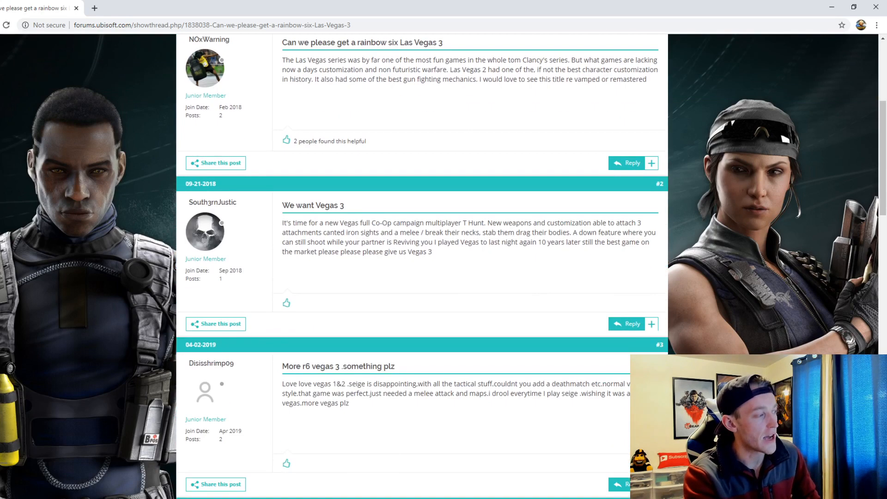
scroll(down, 3)
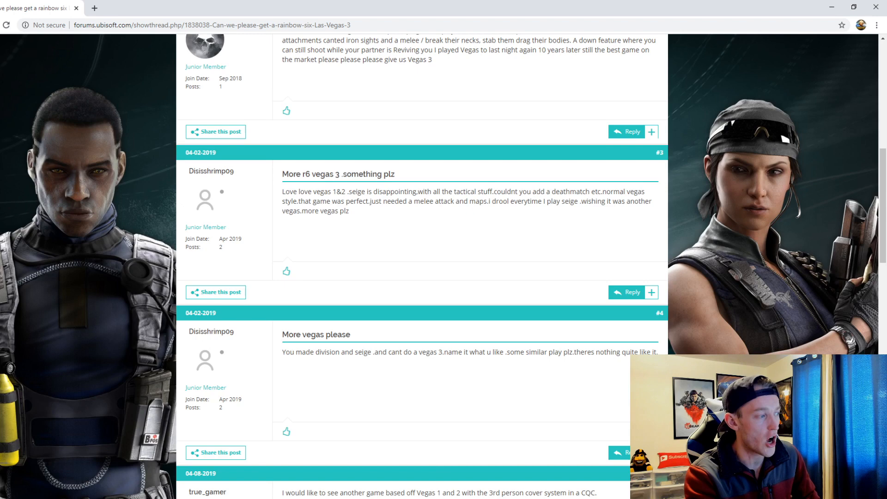
scroll(up, 3)
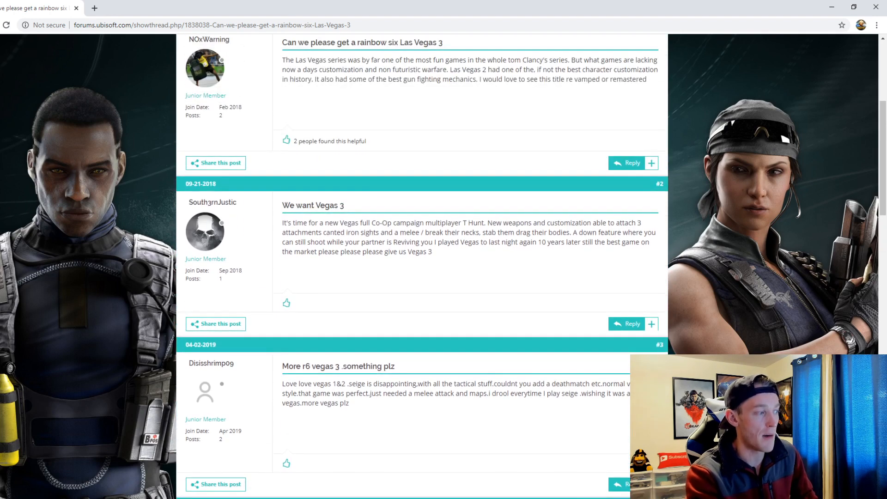